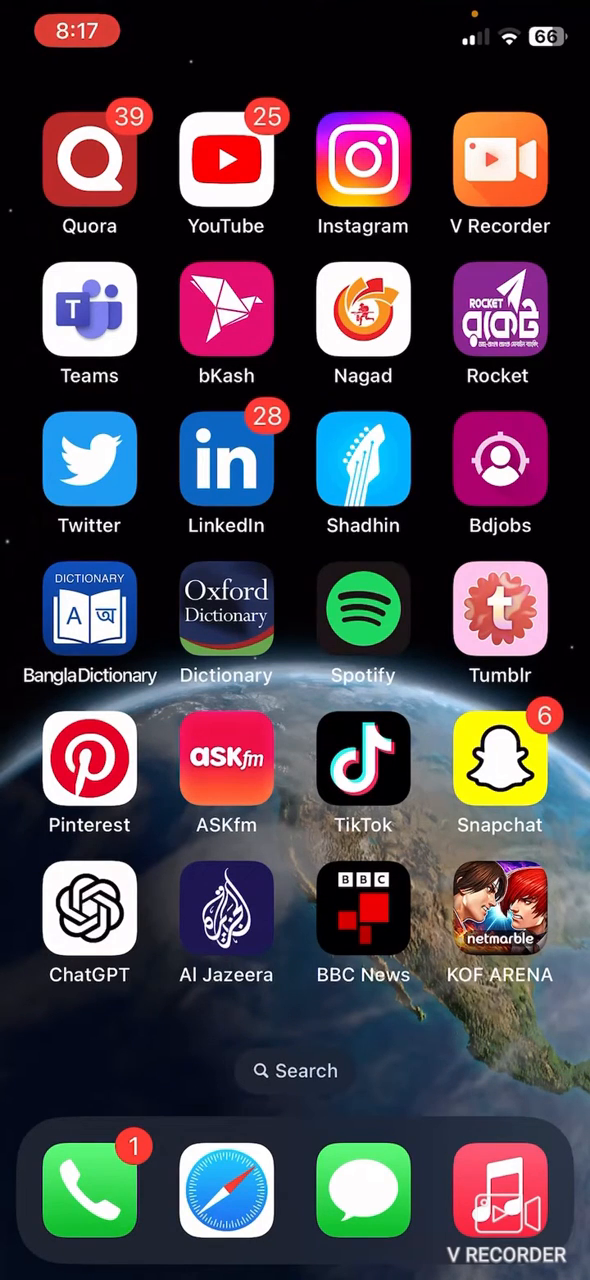
Open the home screen widget gallery listing Smart Stack, Clock, Photos and more
scroll(right, 3)
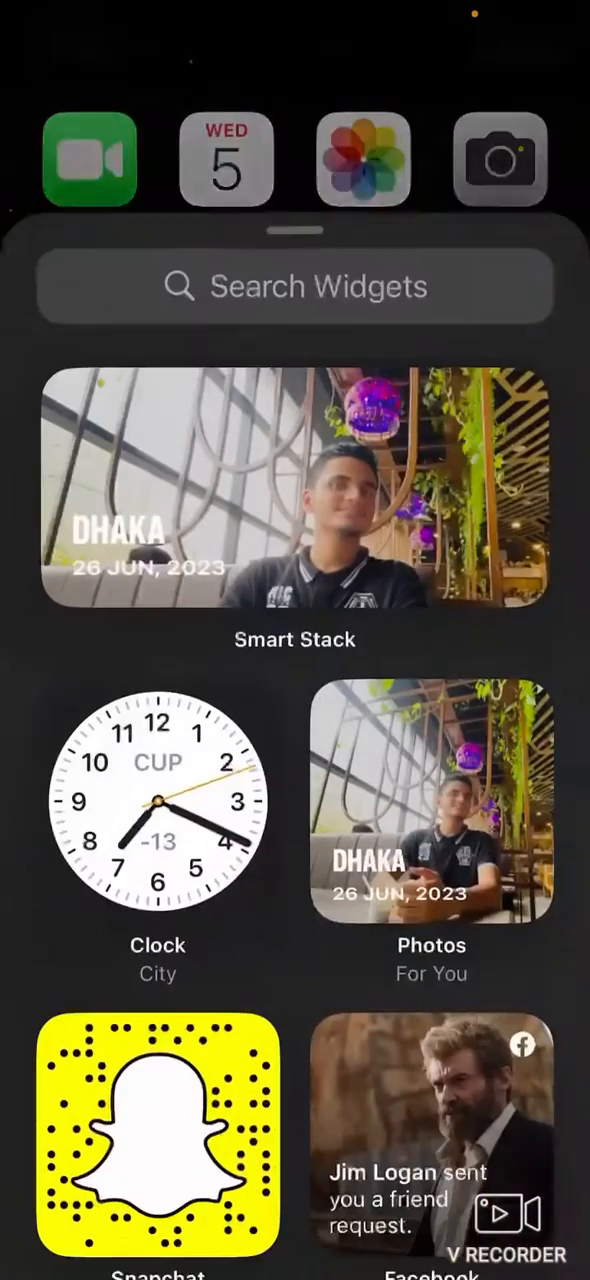
Scroll the gallery to Calendar and preview its Month widget
scroll(down, 3)
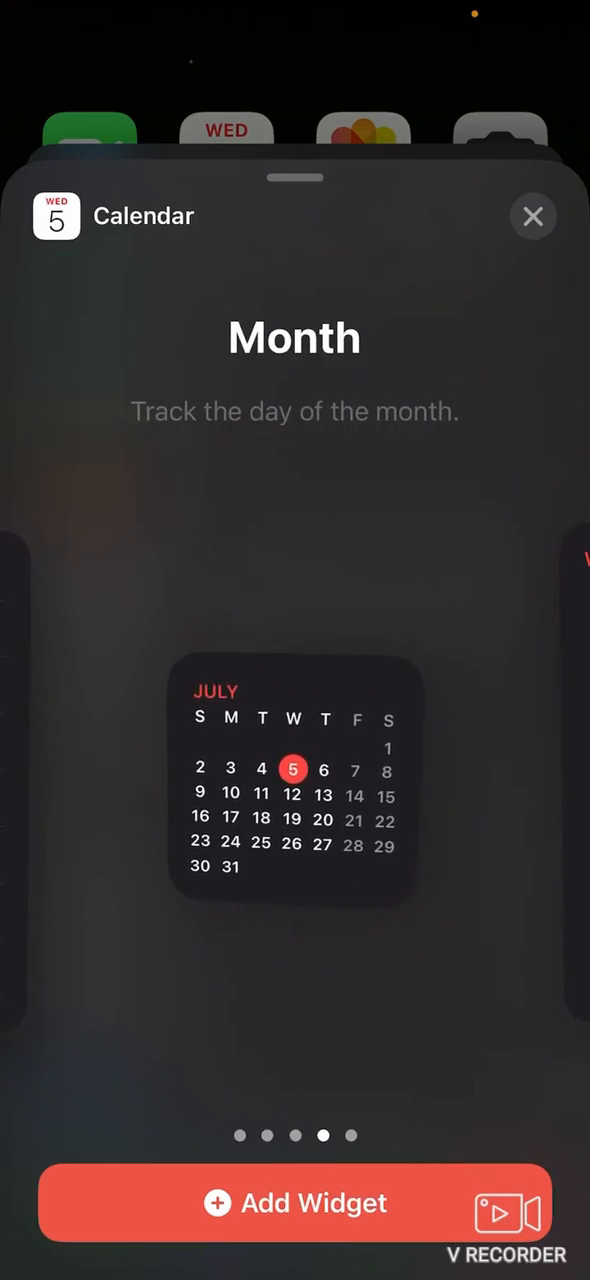
Add the Calendar Month widget, then preview the Clock widget's City option
click(294, 1203)
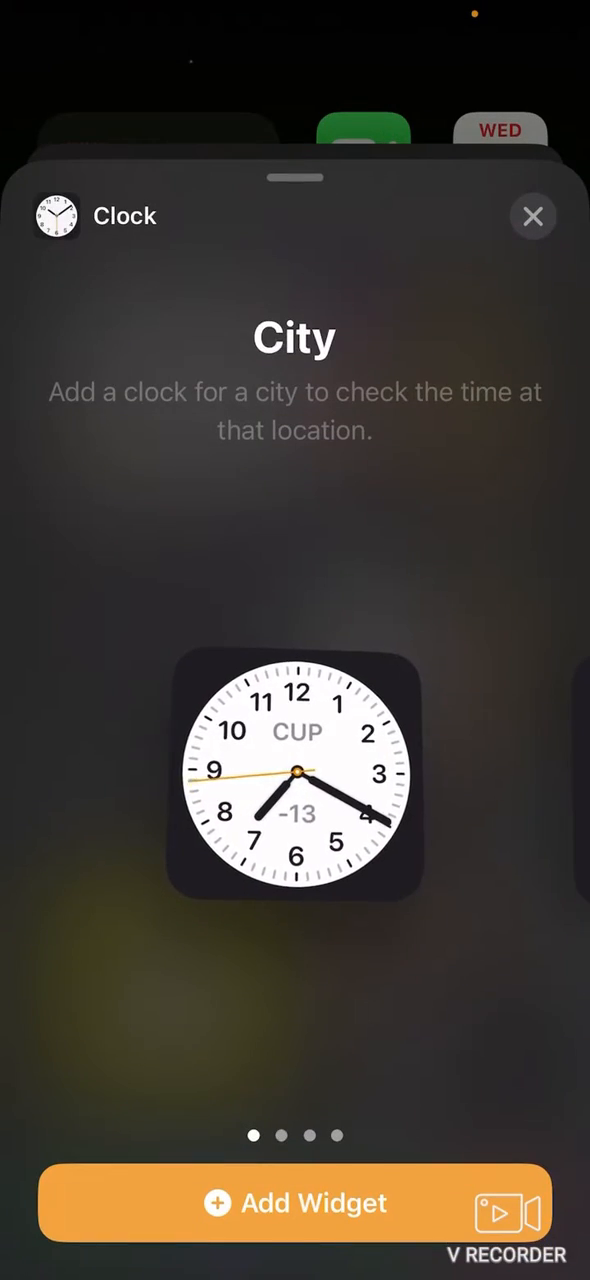
Add the four-city World Clock widget beside Calendar Month and finish editing
scroll(left, 3)
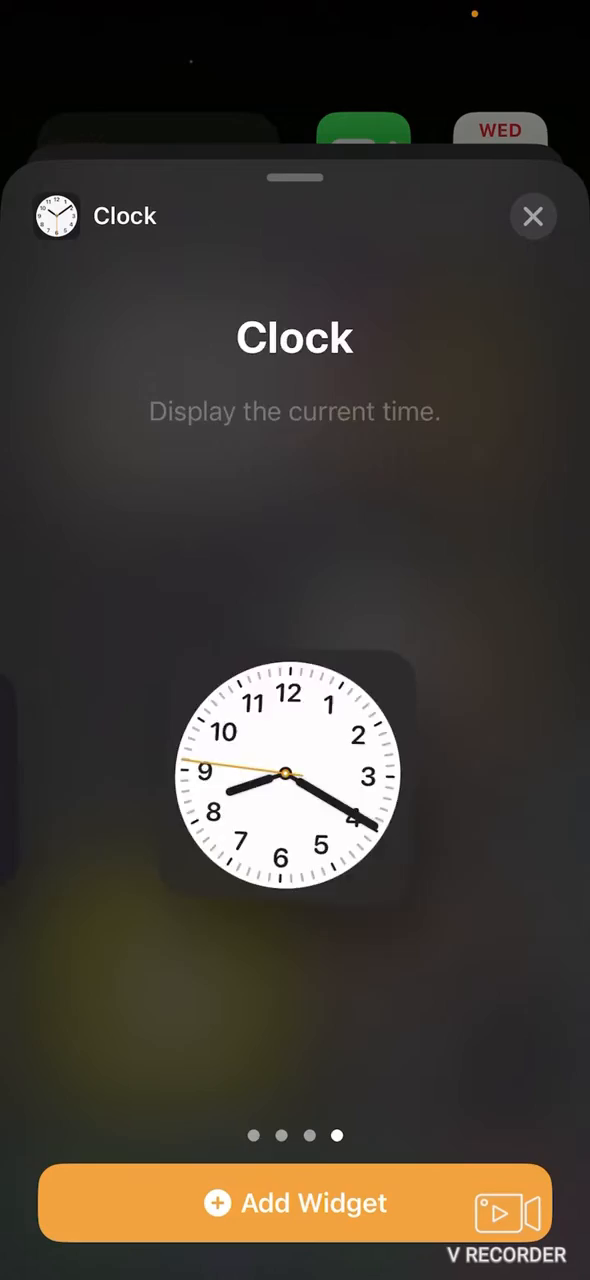
scroll(left, 3)
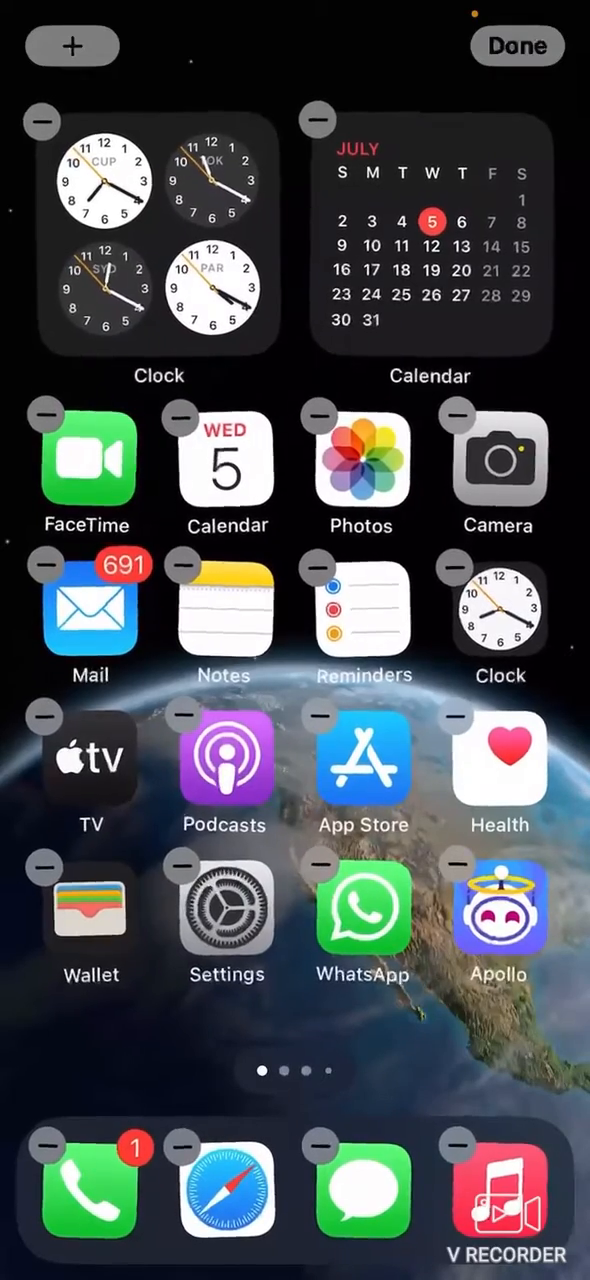
click(520, 45)
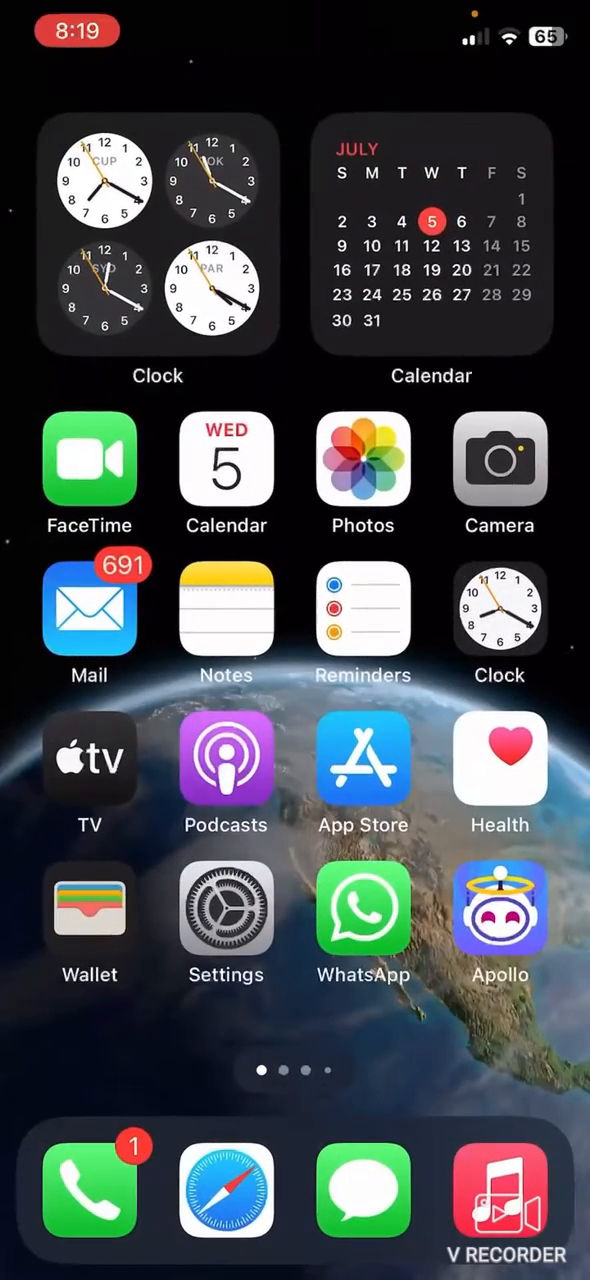